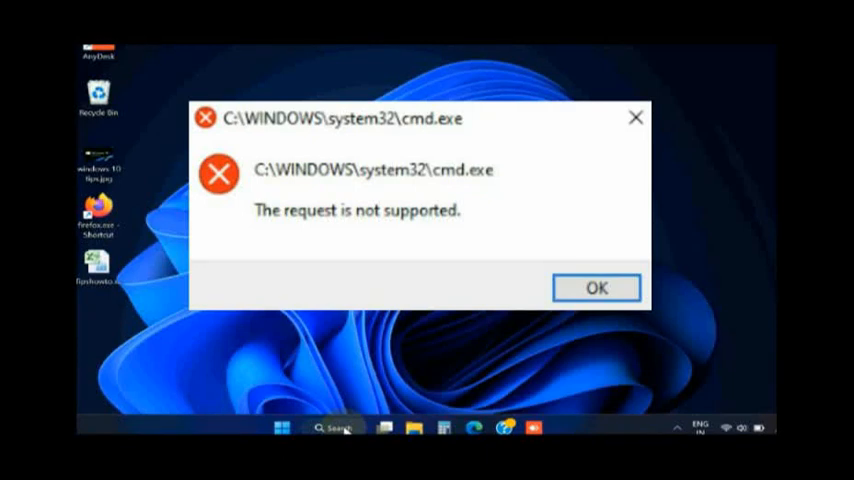
# Open Windows search from the taskbar to show recent apps
pyautogui.click(596, 288)
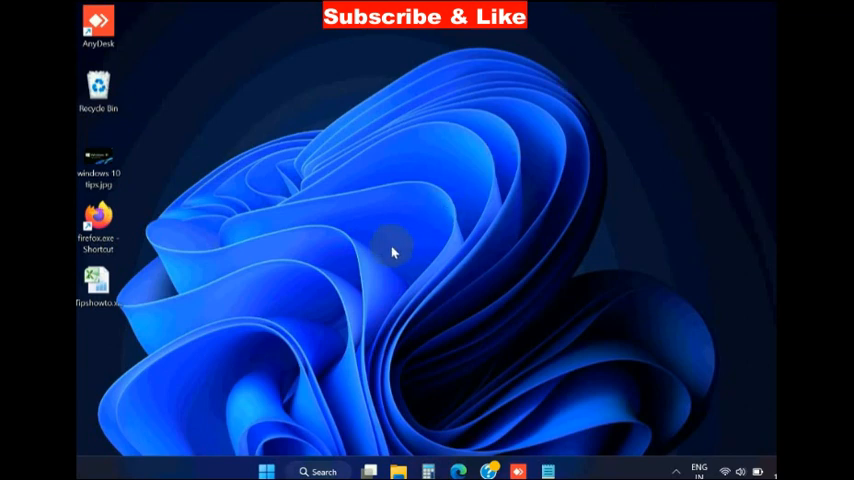
pyautogui.moveTo(368, 343)
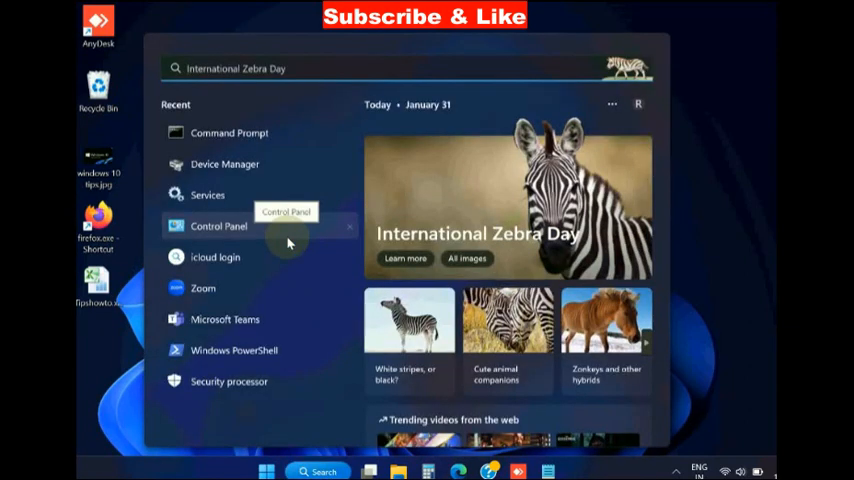
# Search for cmd and run Command Prompt as administrator, approving the UAC prompt
pyautogui.write('cmd')
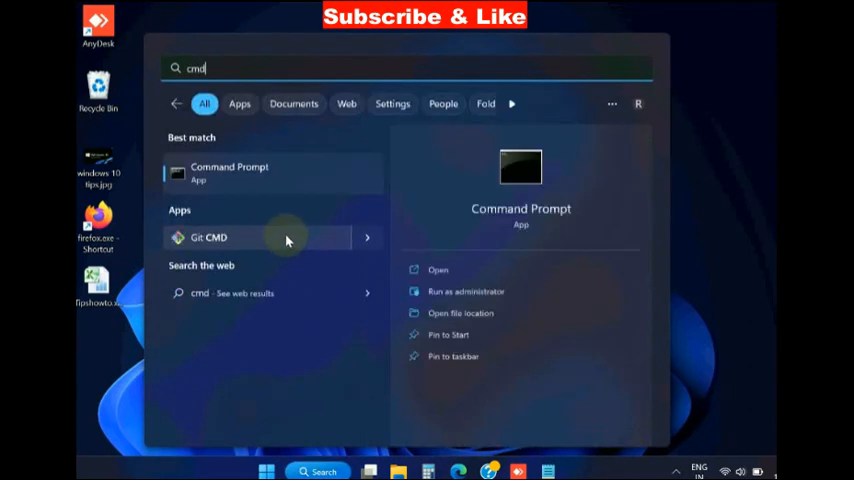
pyautogui.moveTo(465, 291)
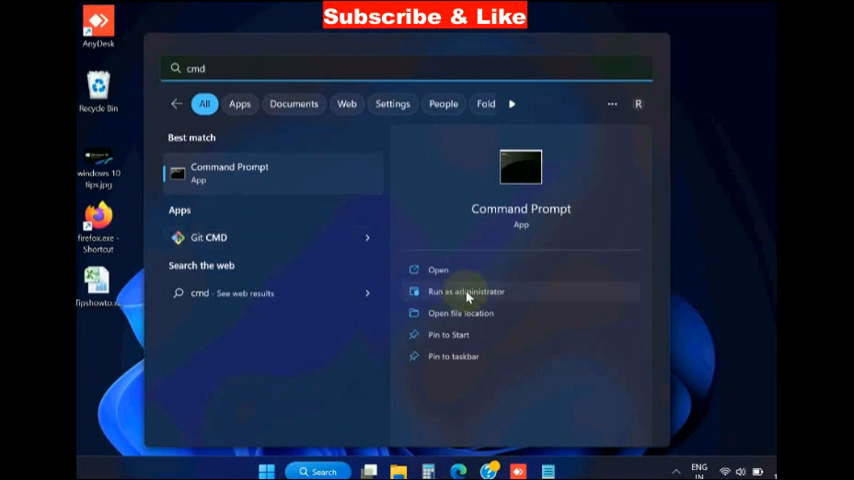
pyautogui.click(465, 291)
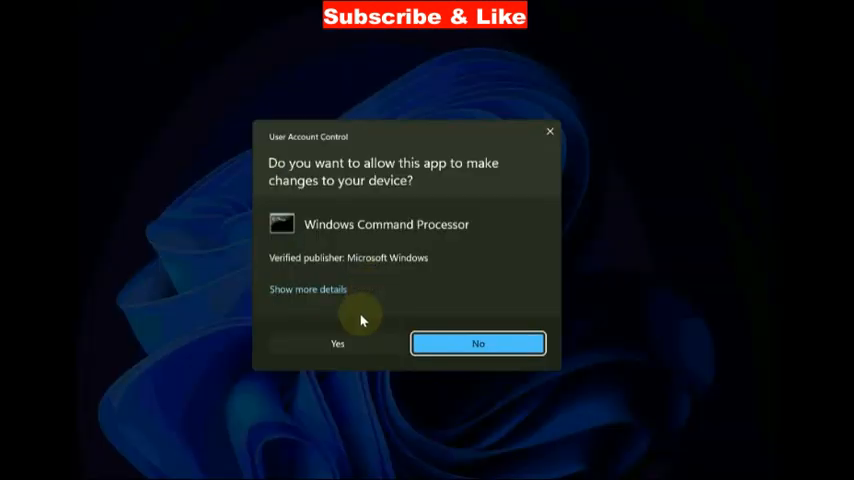
pyautogui.click(337, 343)
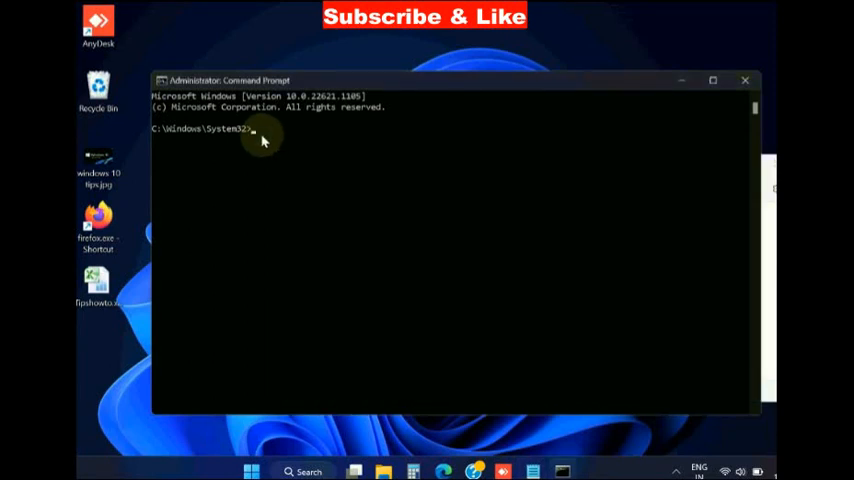
# Run DISM /Online /Cleanup-Image /CheckHealth in the administrator Command Prompt
pyautogui.write('DISM /Online /Cleanup-Image /CheckHealth')
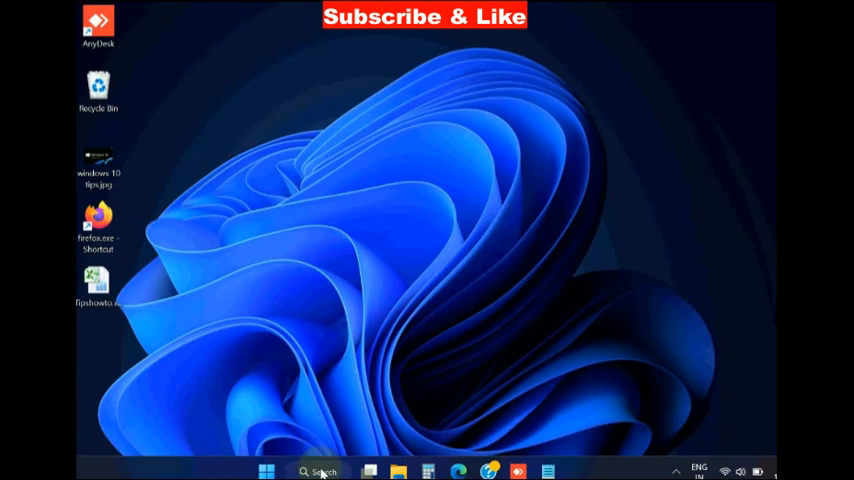
# Search for cmd again and launch Command Prompt as administrator, approving UAC
pyautogui.click(318, 471)
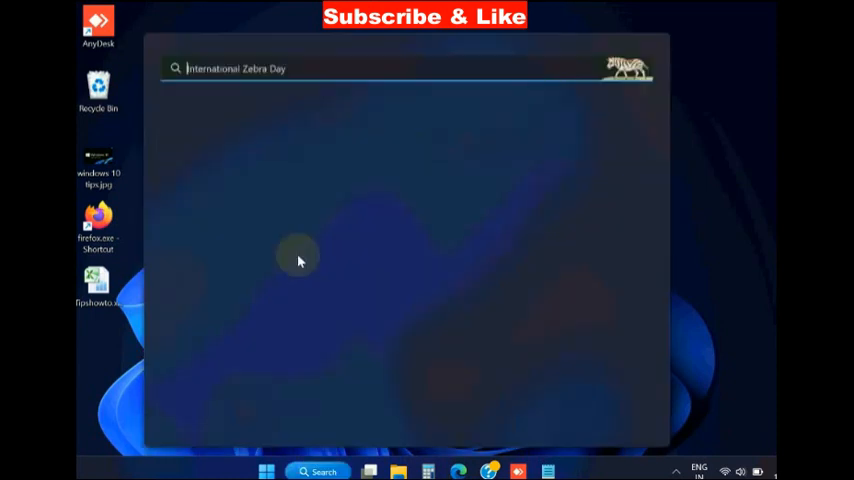
pyautogui.write('cmd')
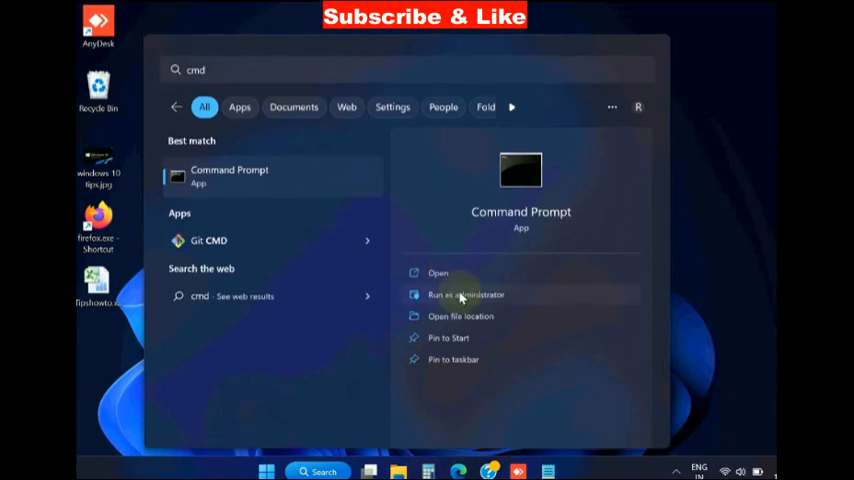
pyautogui.click(465, 294)
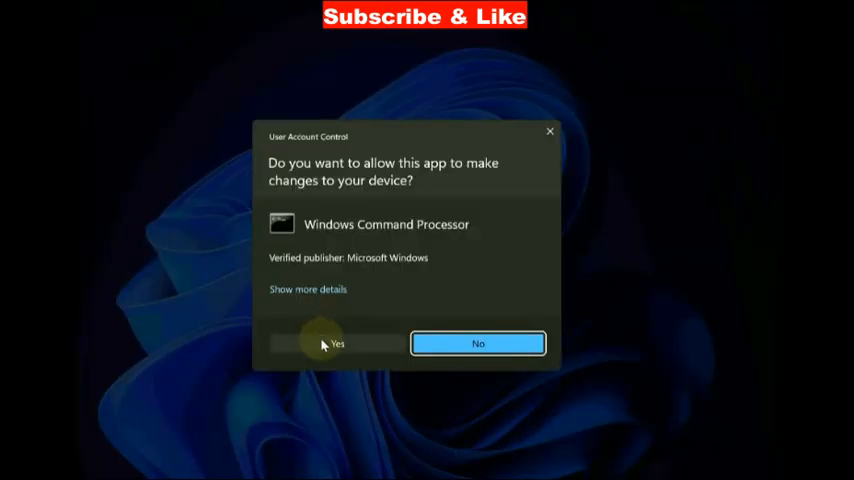
pyautogui.click(336, 343)
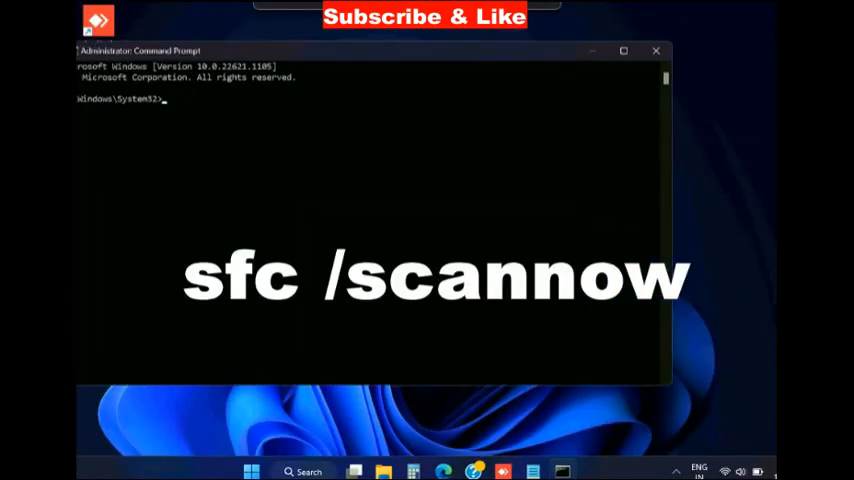
# Run sfc /scannow in the admin Command Prompt, then close the window
pyautogui.write('sfc /sca')
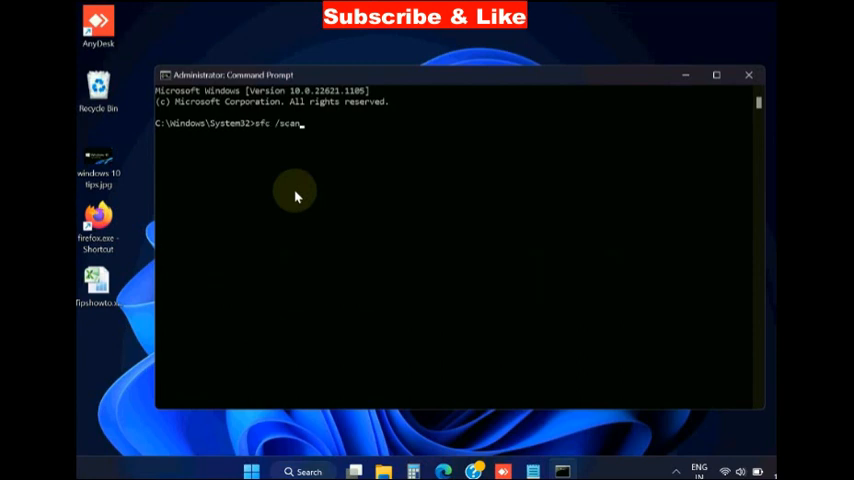
pyautogui.write('now')
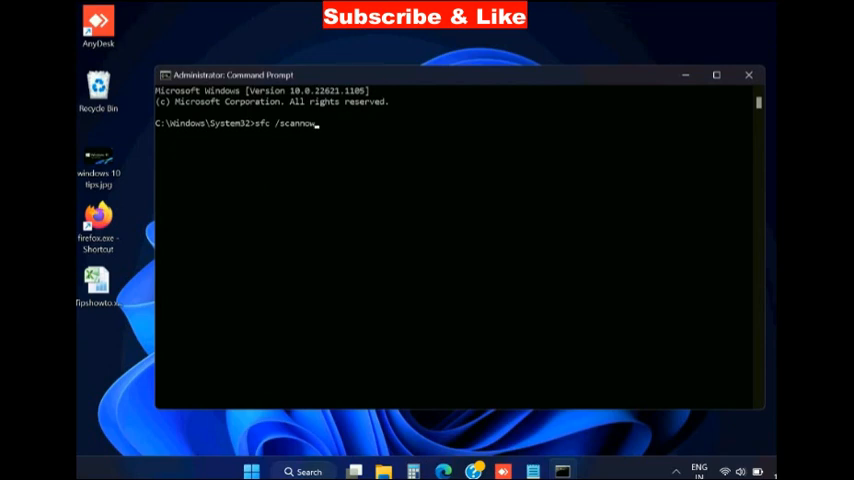
pyautogui.click(748, 74)
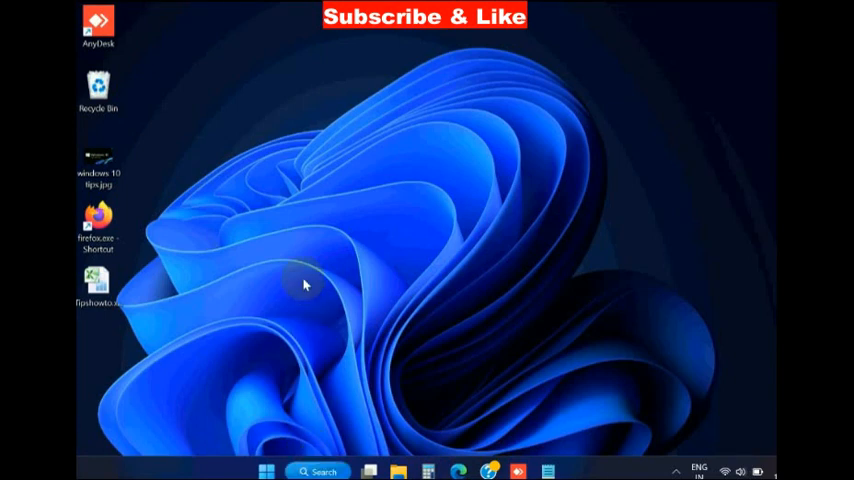
# Search for cmd and start another administrator Command Prompt, confirming UAC
pyautogui.write('cmd')
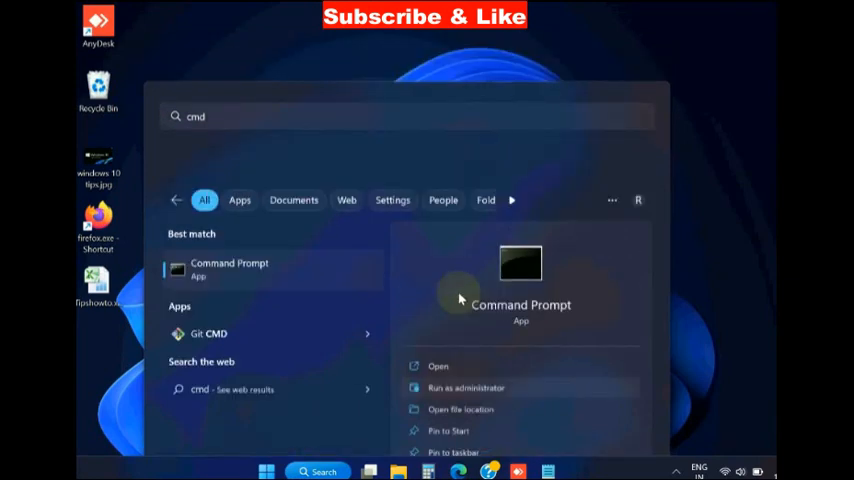
pyautogui.click(466, 388)
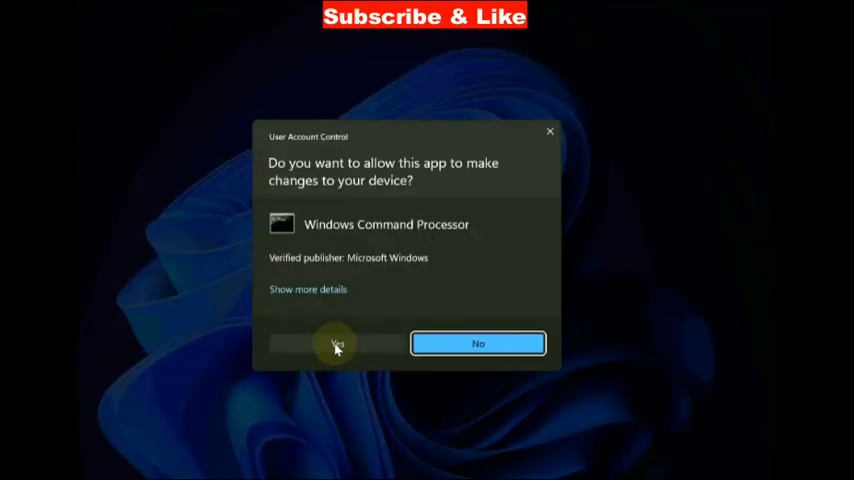
pyautogui.click(336, 343)
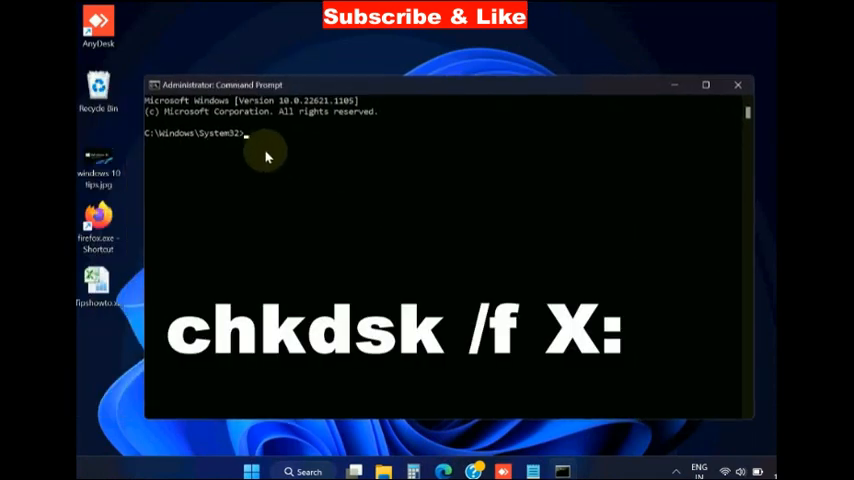
# Enter the chkdsk X: disk check command, then close the admin Command Prompt
pyautogui.write('chkdsk /f X:')
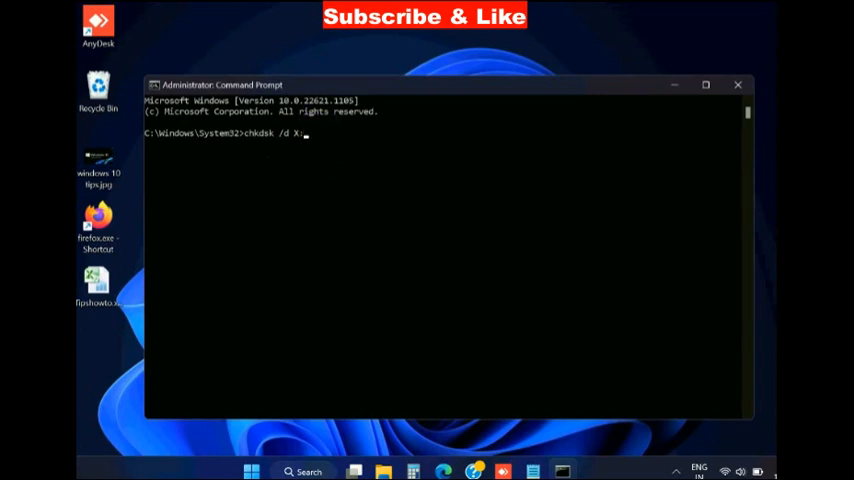
pyautogui.click(738, 84)
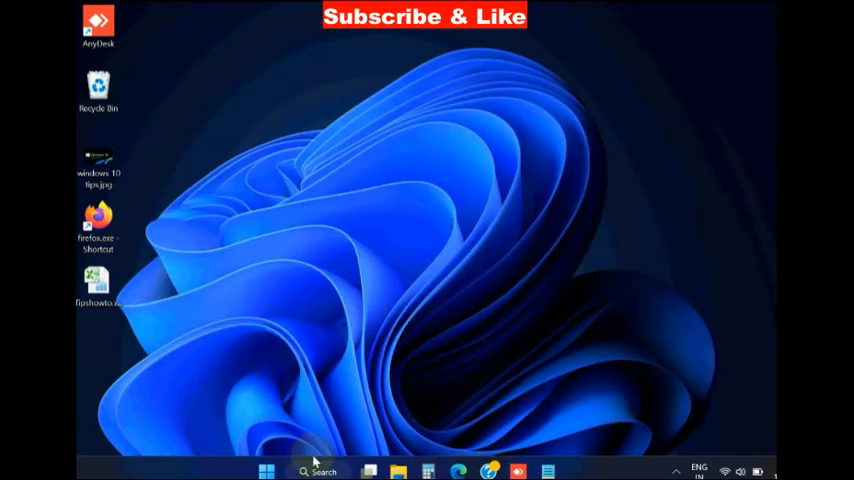
# Open the Settings app from the Start menu
pyautogui.click(267, 471)
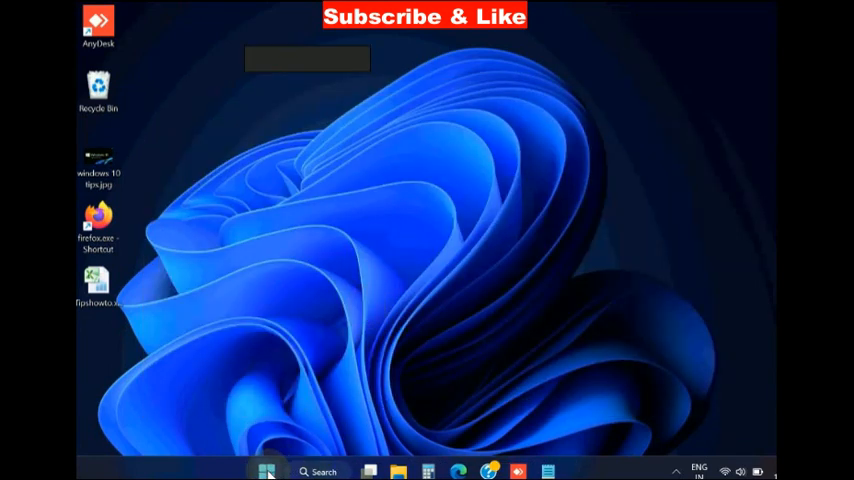
pyautogui.click(267, 471)
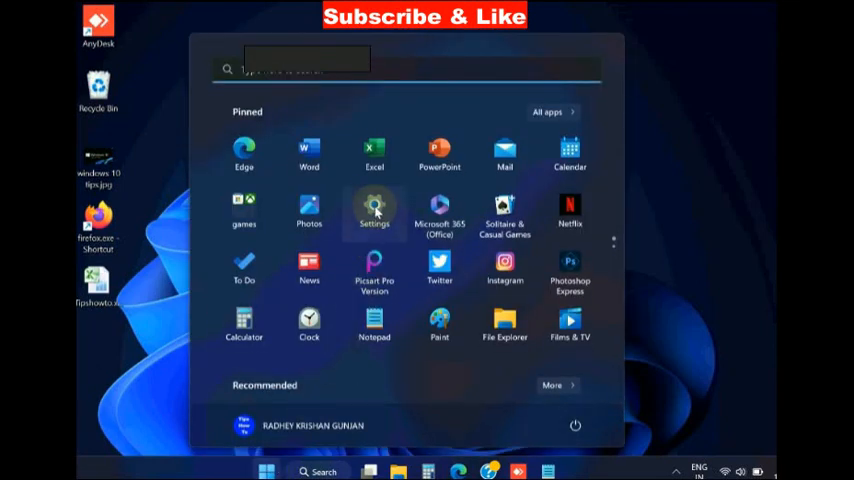
pyautogui.click(374, 210)
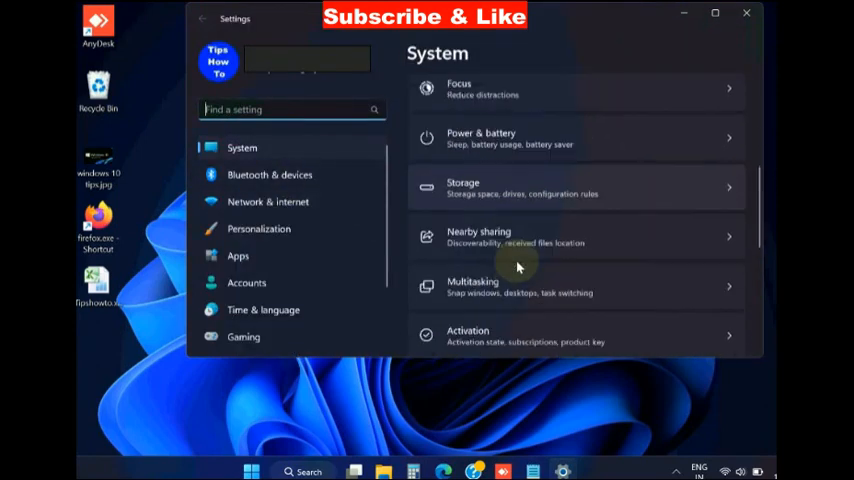
pyautogui.scroll(-3)
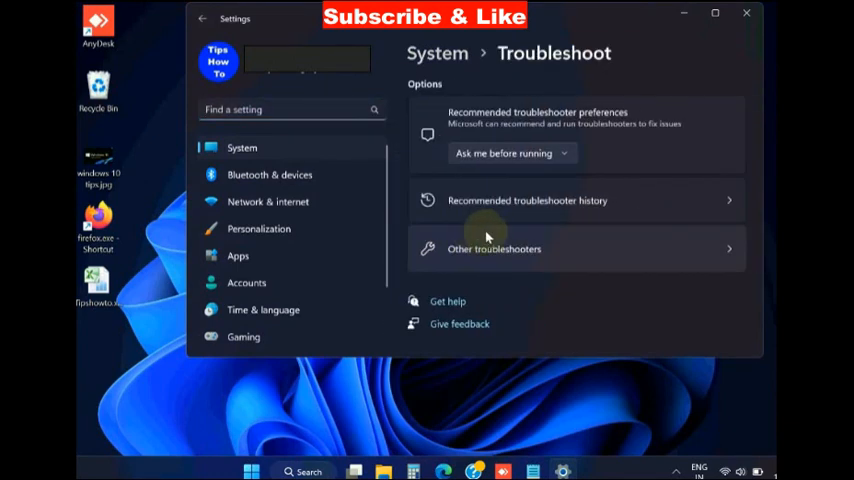
# Show Other troubleshooters and scroll down to Windows Store Apps
pyautogui.click(494, 249)
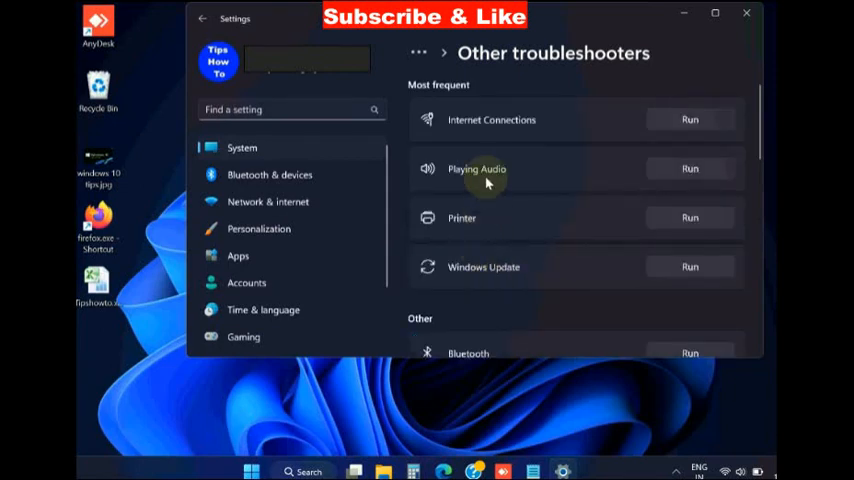
pyautogui.scroll(-3)
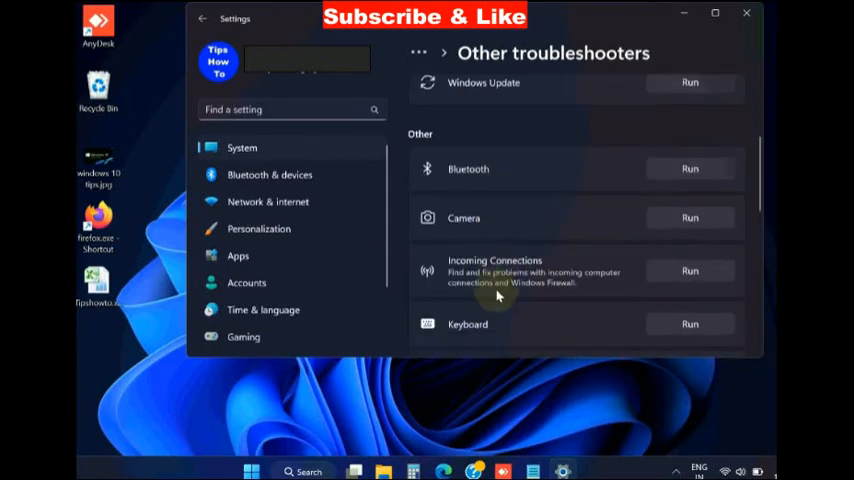
pyautogui.scroll(-3)
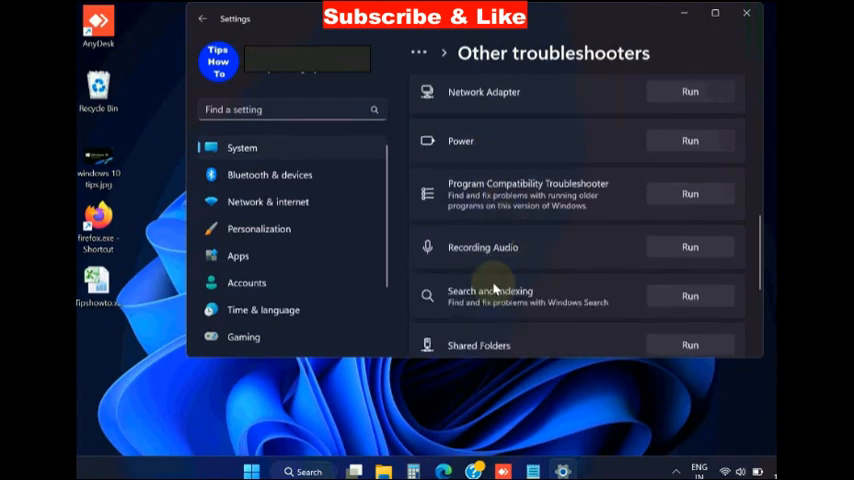
pyautogui.scroll(-3)
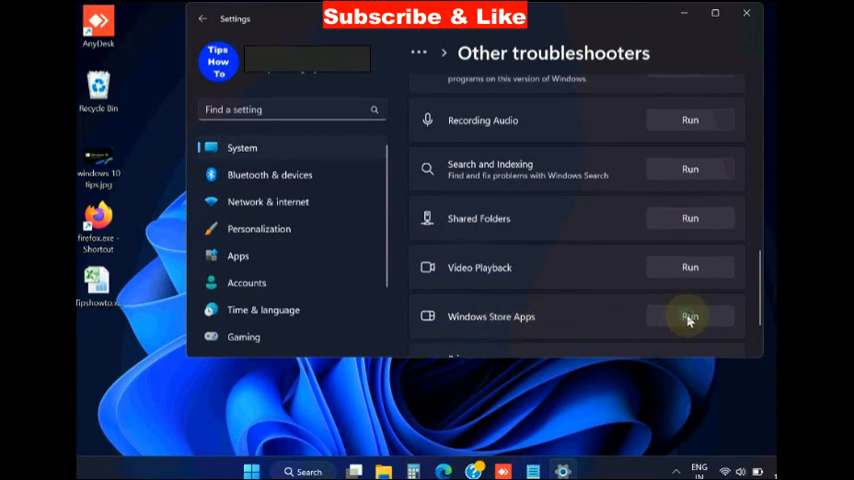
# Start the Windows Store Apps troubleshooter so it detects problems
pyautogui.click(689, 316)
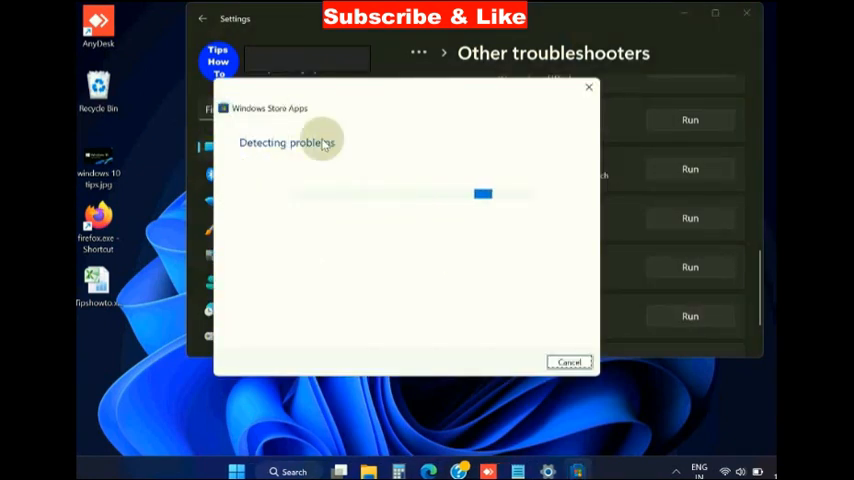
pyautogui.moveTo(457, 230)
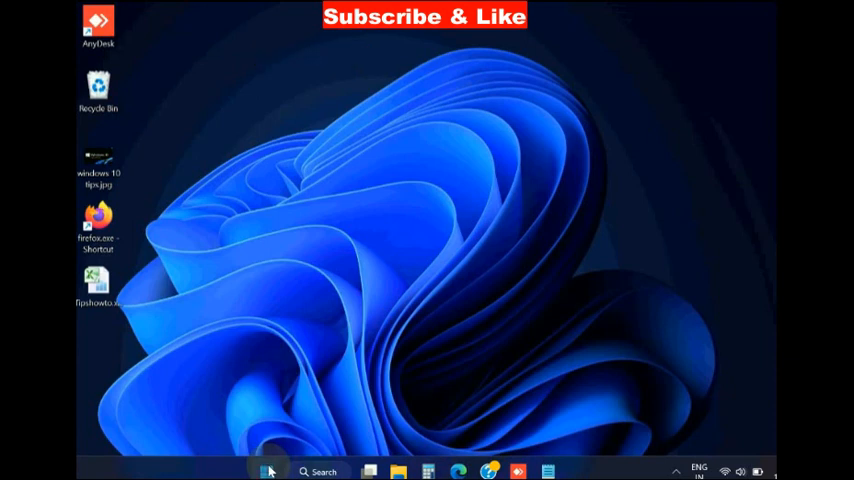
# Run msconfig from the Start right-click Run dialog to open System Configuration
pyautogui.rightClick(266, 471)
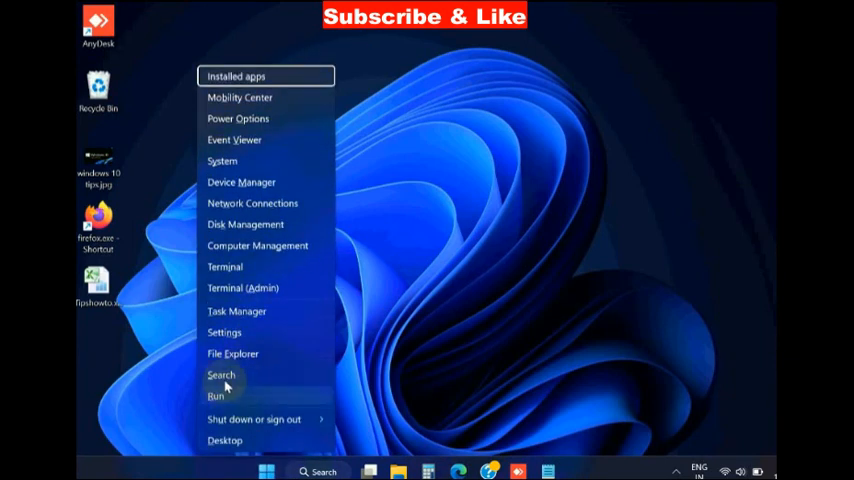
pyautogui.moveTo(223, 395)
pyautogui.write('m')
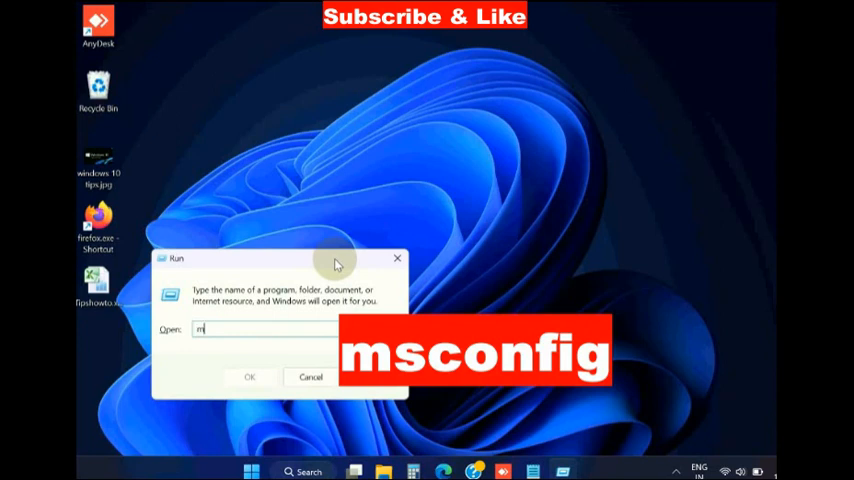
pyautogui.write('sconfig')
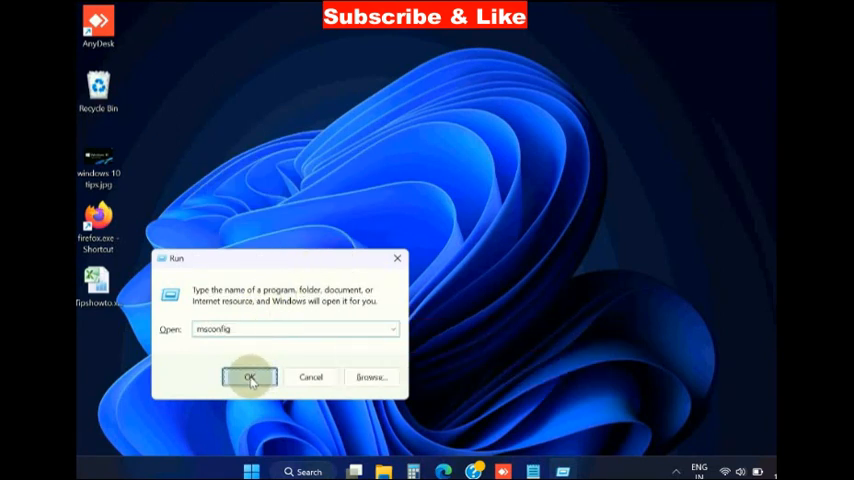
pyautogui.click(251, 376)
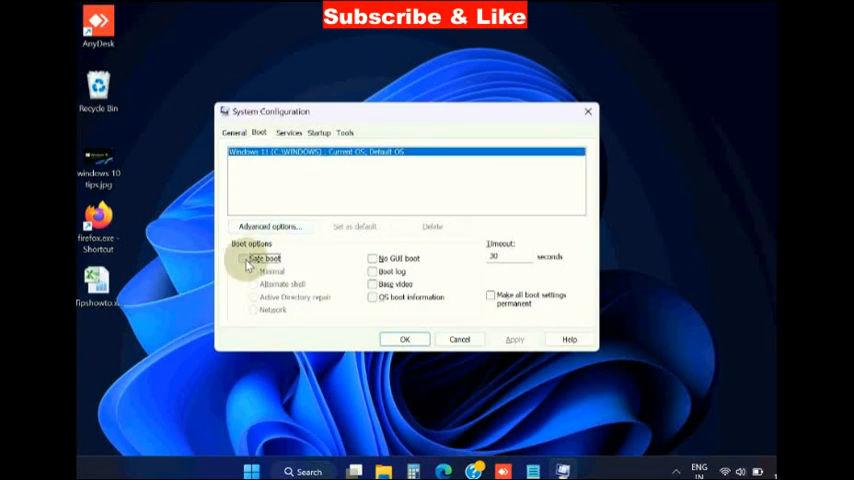
# Enable Safe boot with the Minimal option for the Windows 11 entry and apply
pyautogui.click(242, 259)
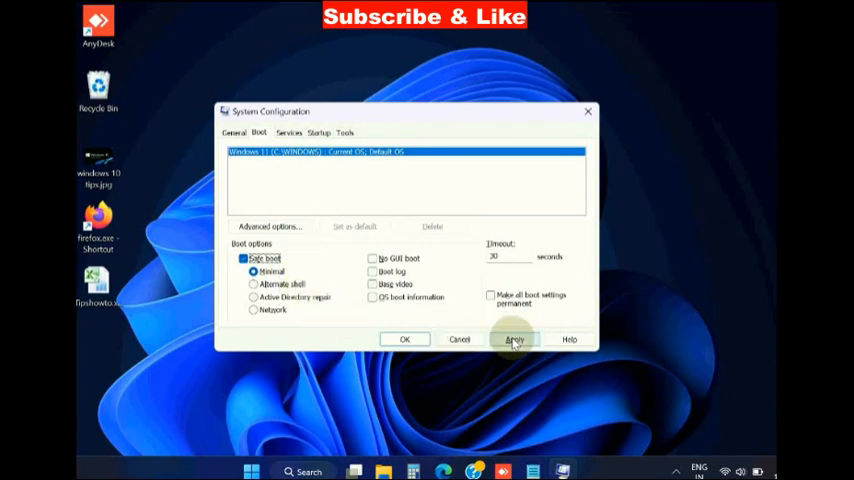
pyautogui.click(514, 339)
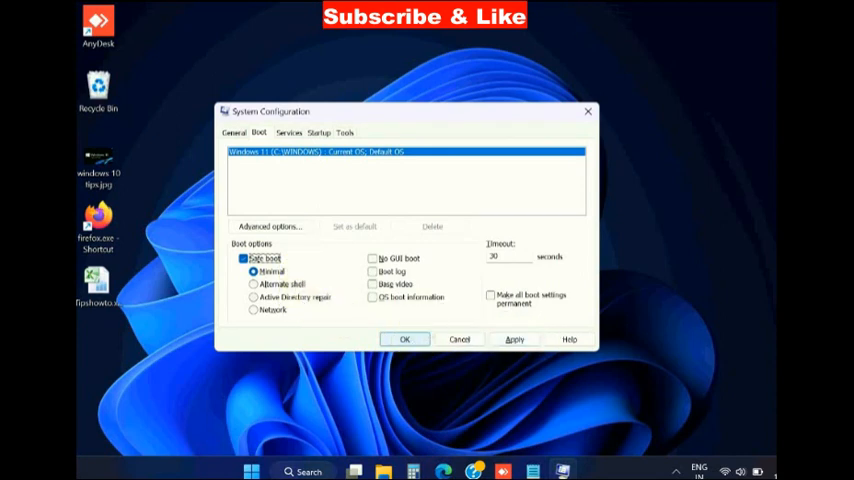